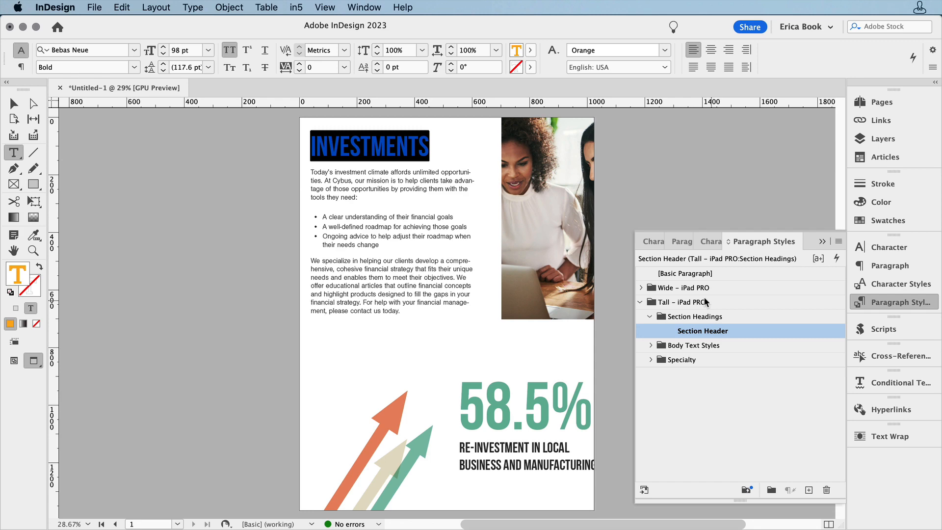
# Show the Untitled-15 document's pages, listing only the Wide – iPad PRO layout page
pyautogui.click(641, 287)
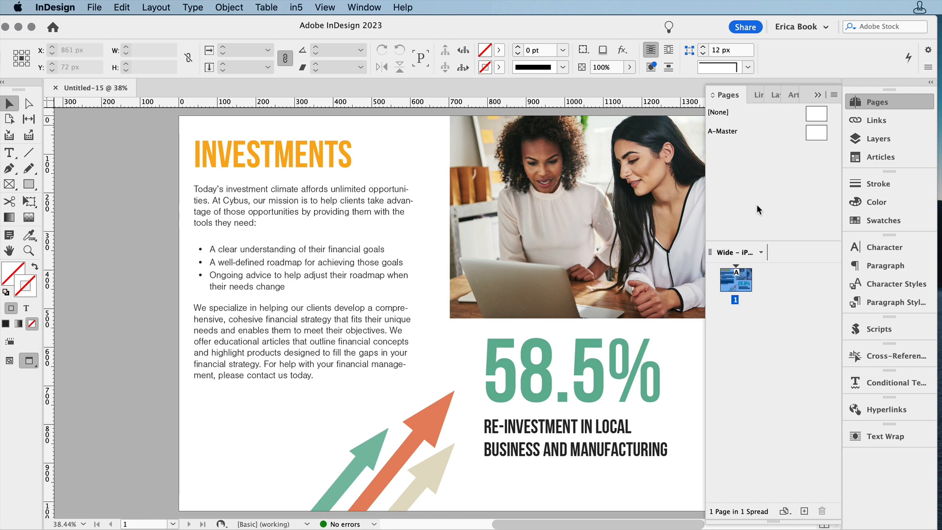
# Create an alternate layout named 'Tall – iPad PRO' from the Wide page with Link Stories enabled
pyautogui.rightClick(736, 279)
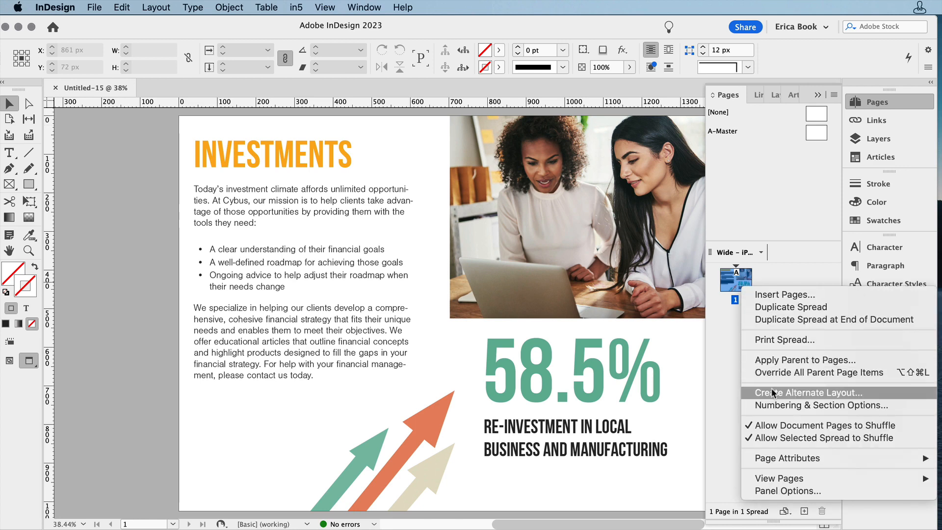
pyautogui.click(808, 392)
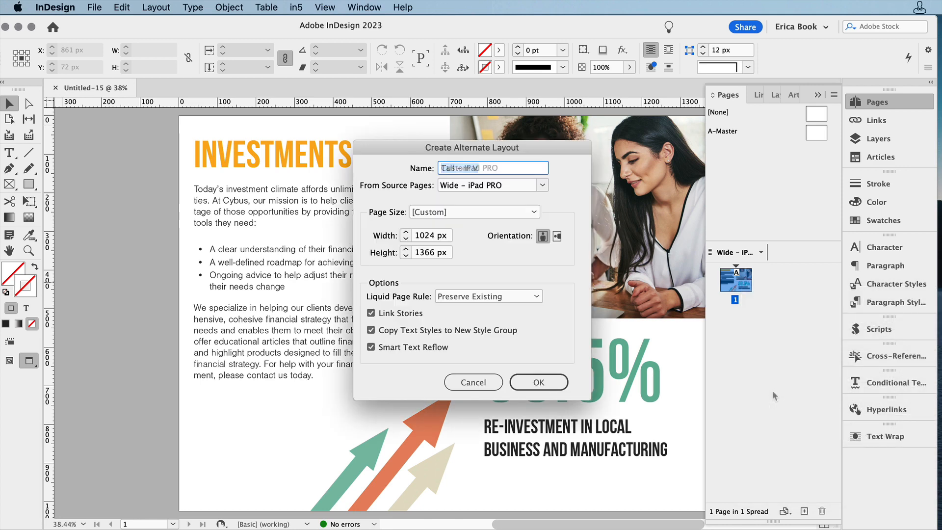
pyautogui.write('Tall – iPad PRO')
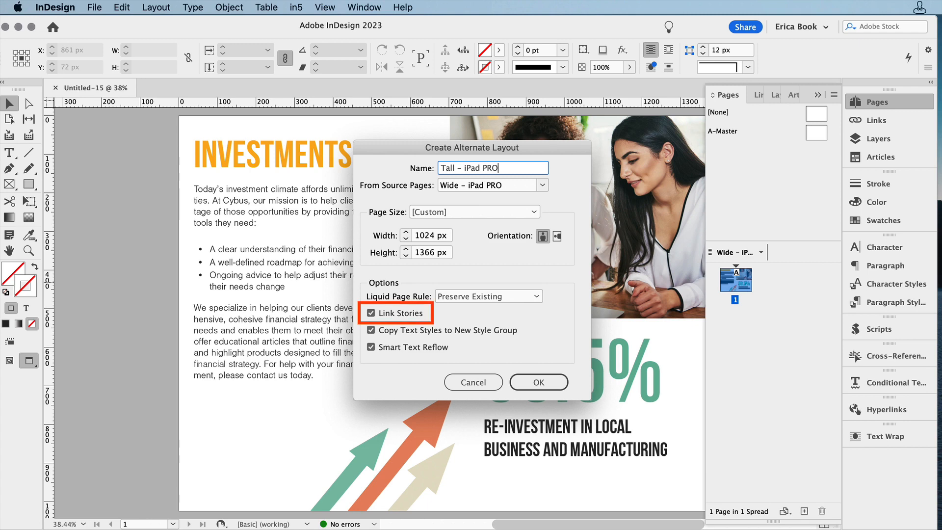
pyautogui.click(538, 382)
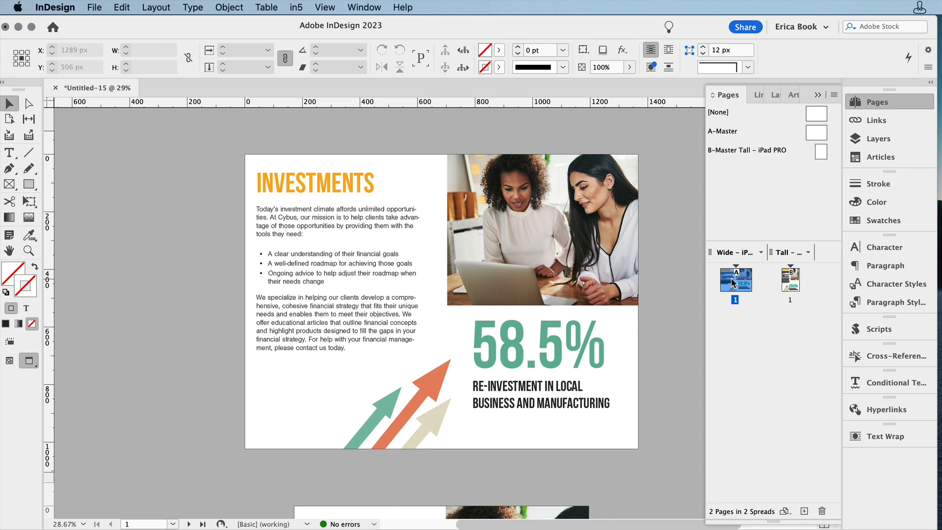
# Change the Wide layout's INVESTMENTS heading to read UPDATES
pyautogui.click(342, 182)
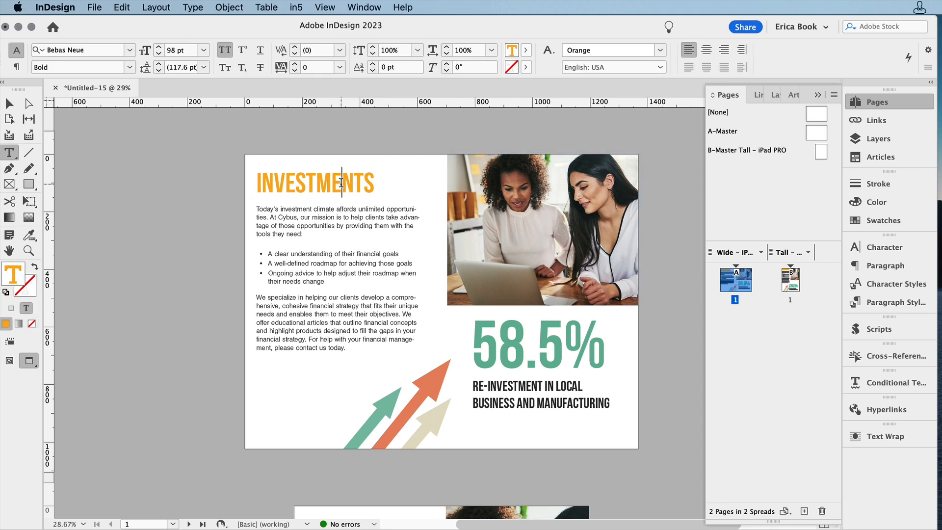
pyautogui.write('UPDATE')
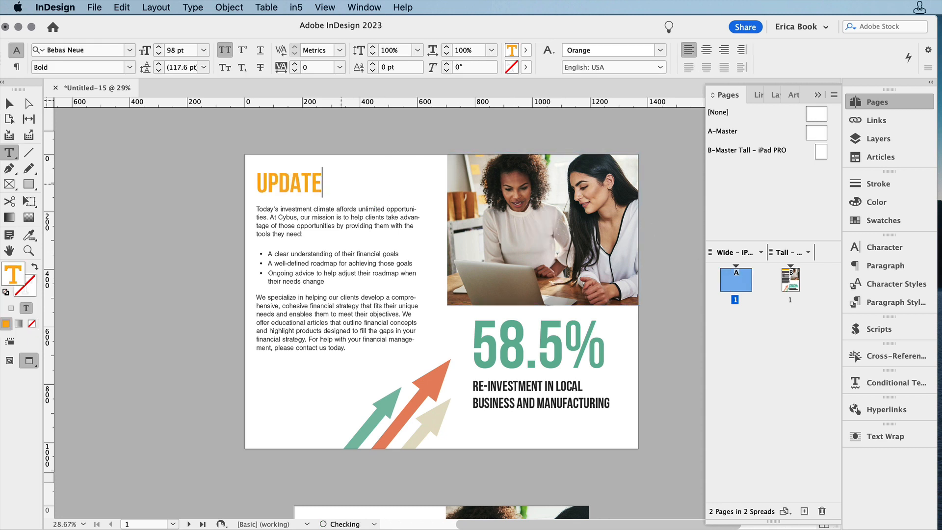
pyautogui.write('S')
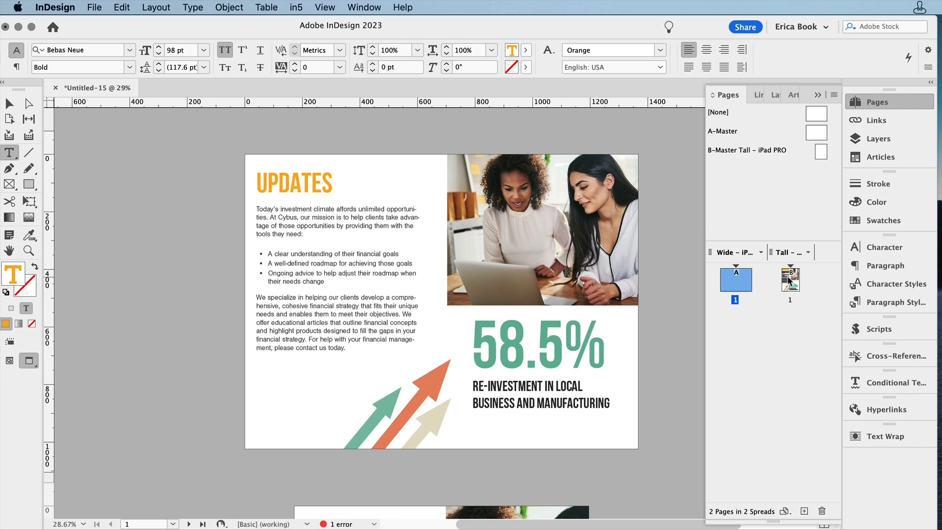
# Display the Tall layout page, whose linked heading still reads INVESTMENTS
pyautogui.click(790, 278)
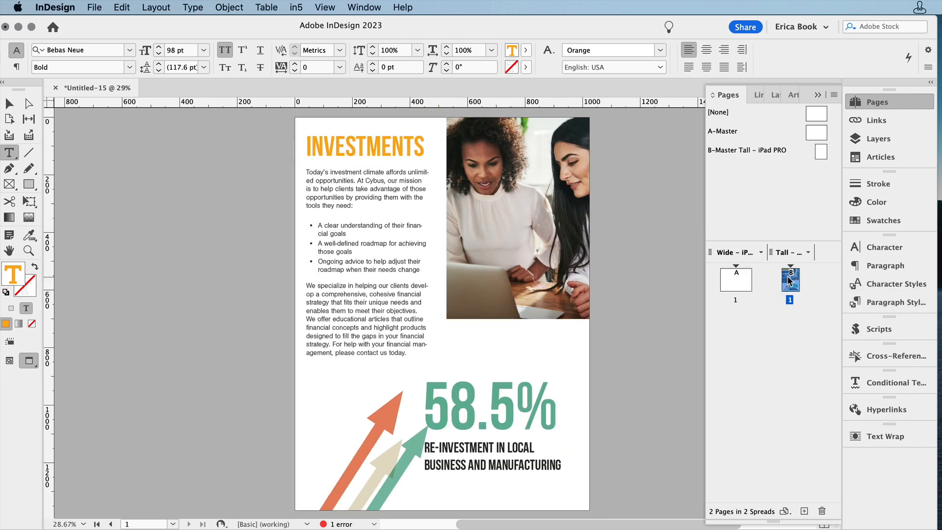
pyautogui.click(9, 104)
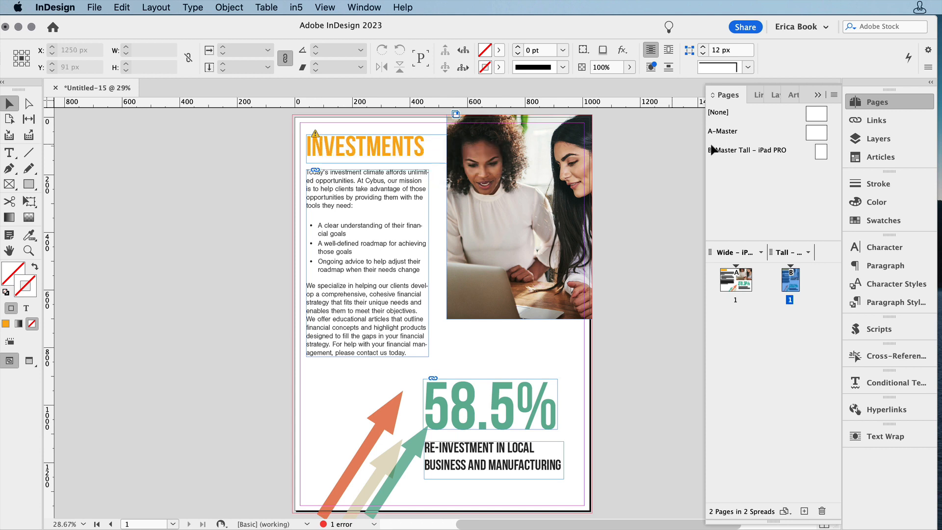
# Update the modified UPDATES heading story from the Links list so no errors remain
pyautogui.click(876, 120)
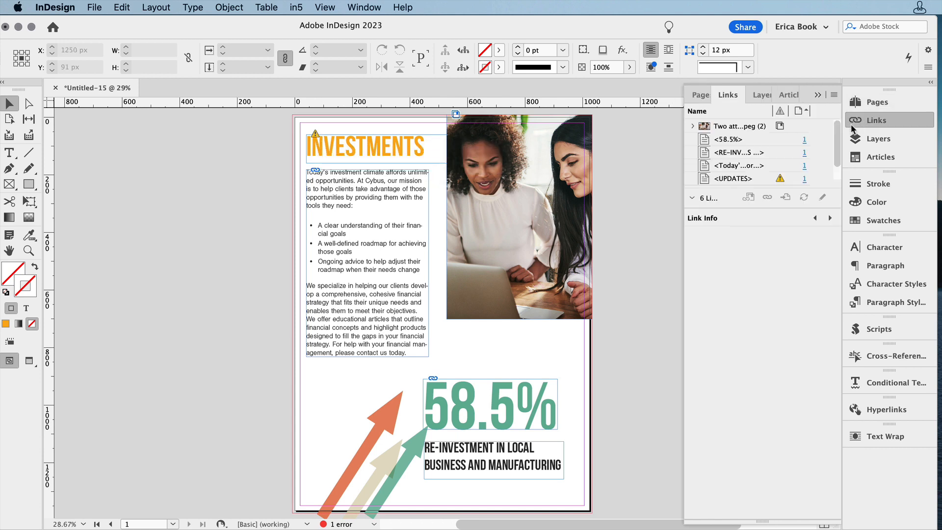
pyautogui.moveTo(779, 179)
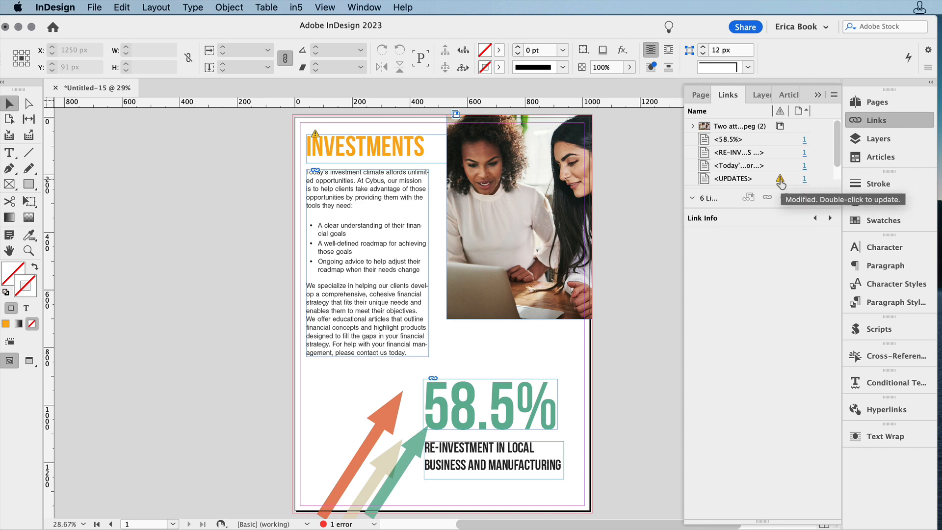
pyautogui.doubleClick(780, 179)
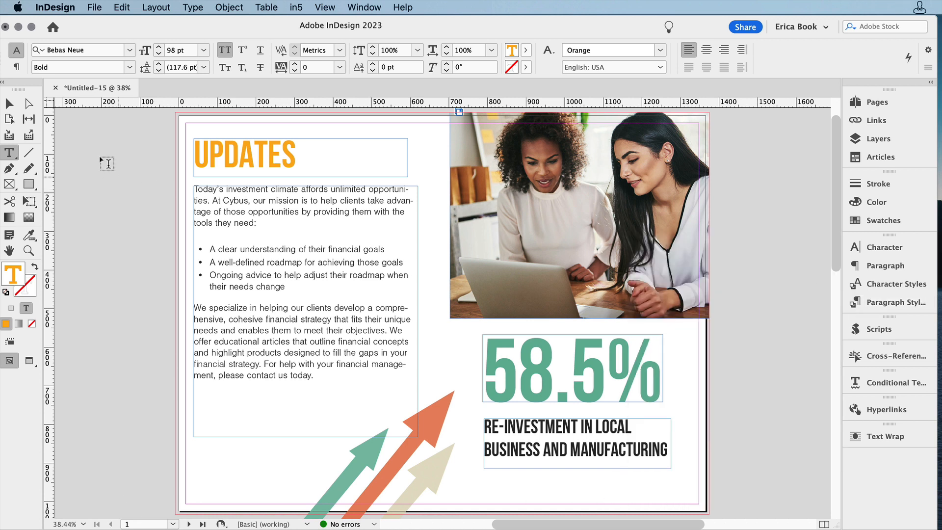
# Add a 'For more information, call your Cybus representative' frame at the Wide page's bottom left
pyautogui.click(9, 103)
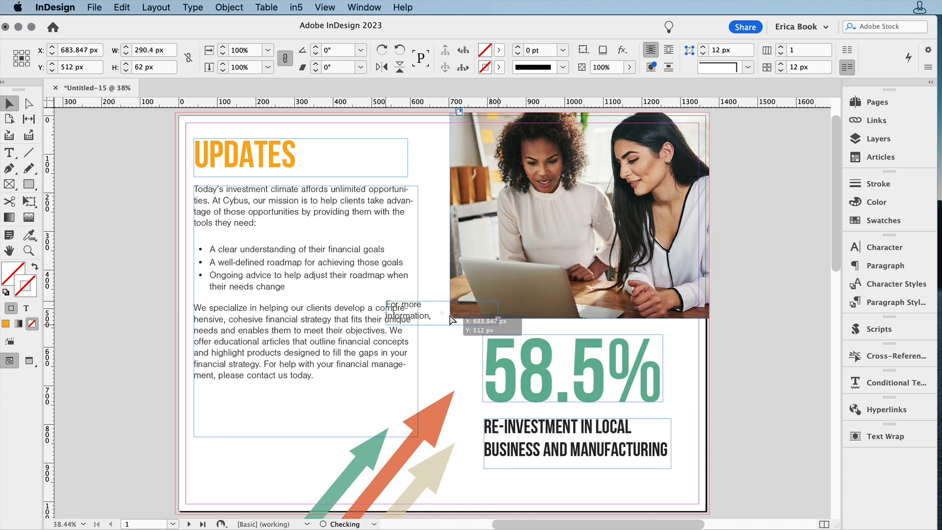
pyautogui.moveTo(408, 312); pyautogui.dragTo(286, 441)
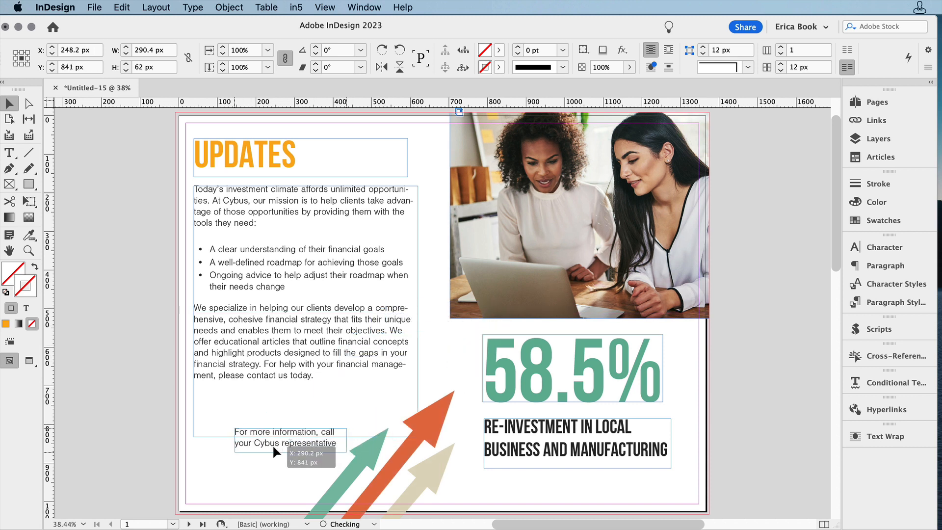
pyautogui.moveTo(286, 439); pyautogui.dragTo(258, 460)
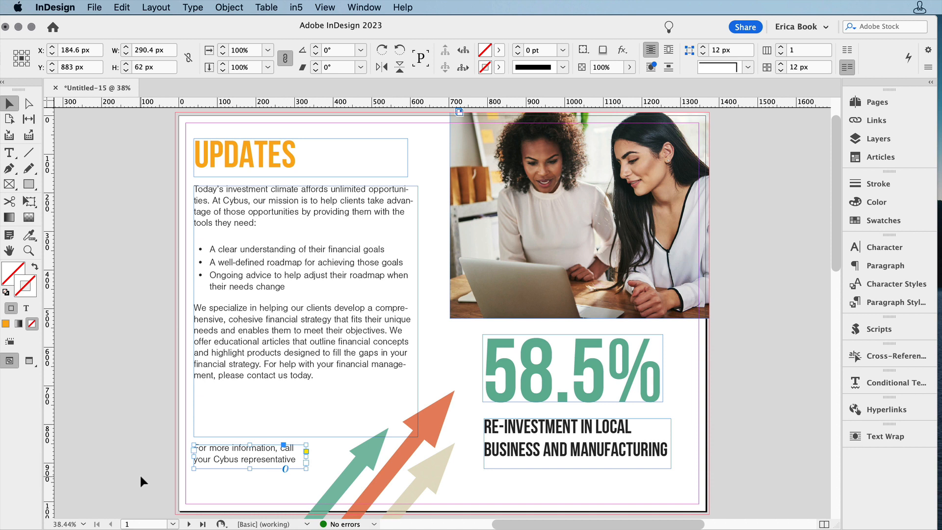
pyautogui.moveTo(131, 428)
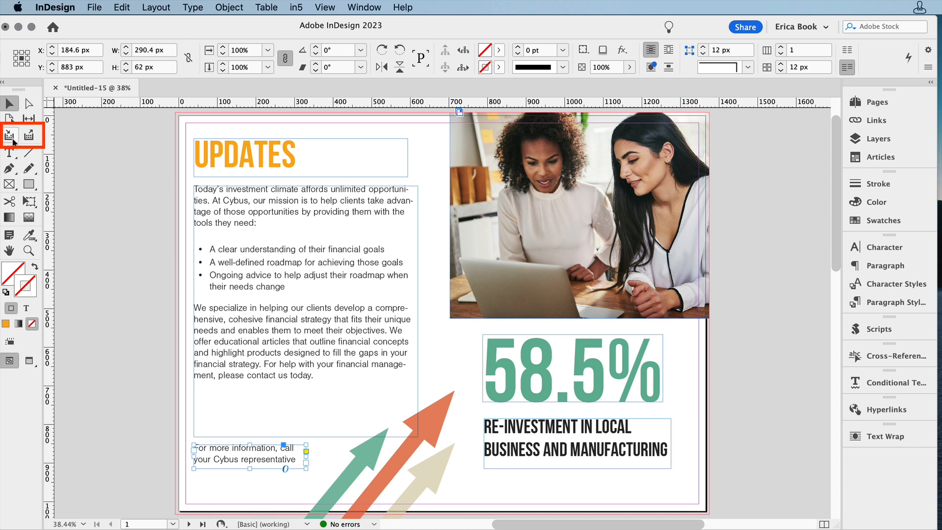
pyautogui.moveTo(8, 137)
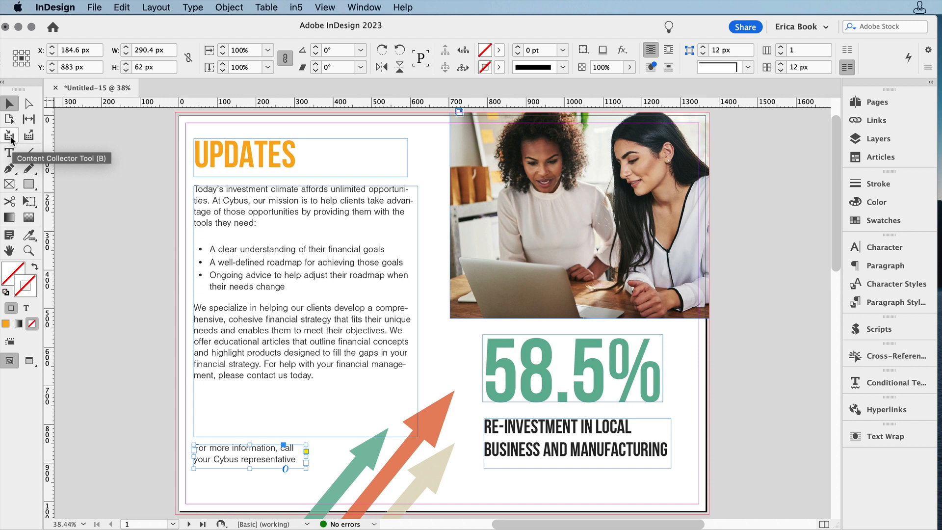
# Collect the contact note frame with the Content Collector
pyautogui.click(10, 134)
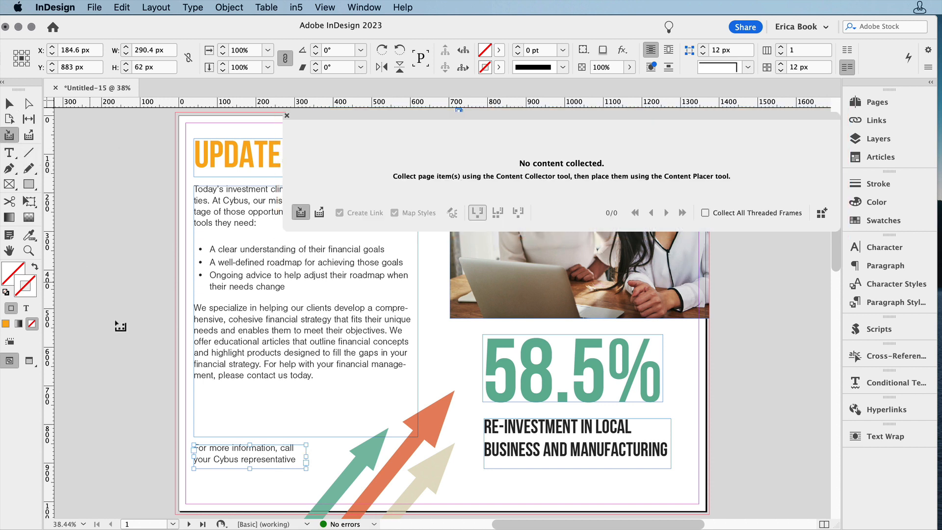
pyautogui.click(218, 459)
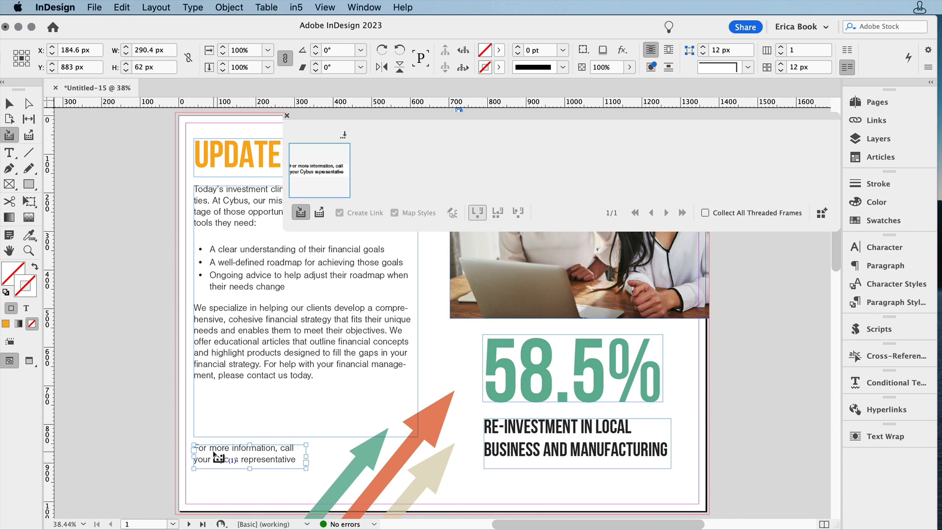
pyautogui.moveTo(320, 212)
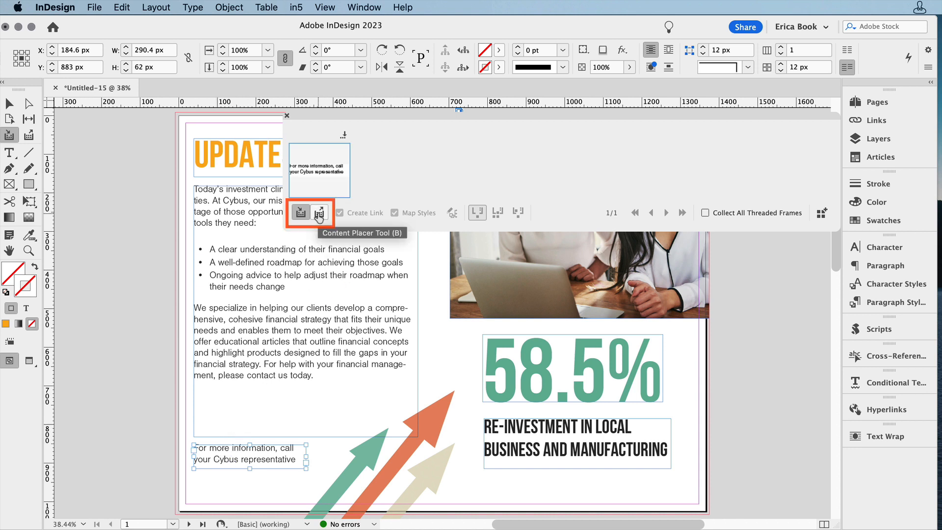
# Switch to the Content Placer with linking and style mapping on and reach the custom mapping settings
pyautogui.click(319, 212)
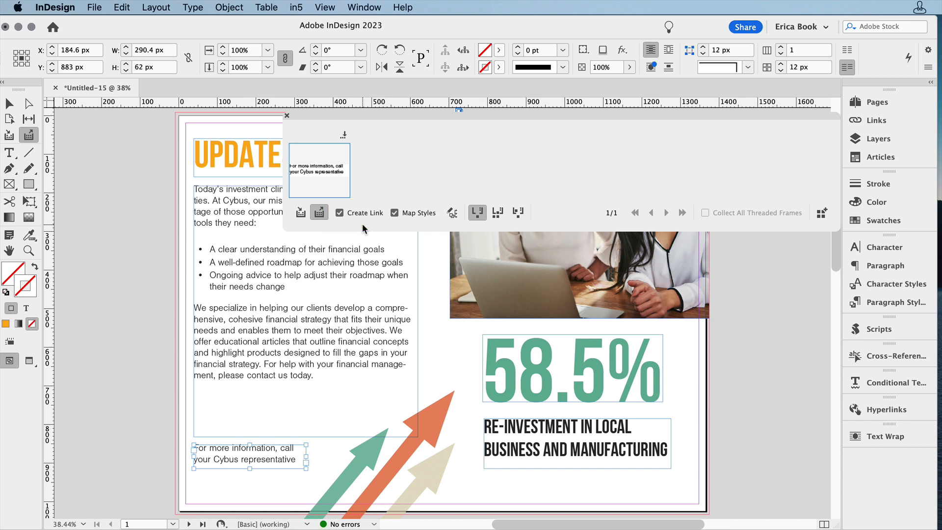
pyautogui.click(395, 212)
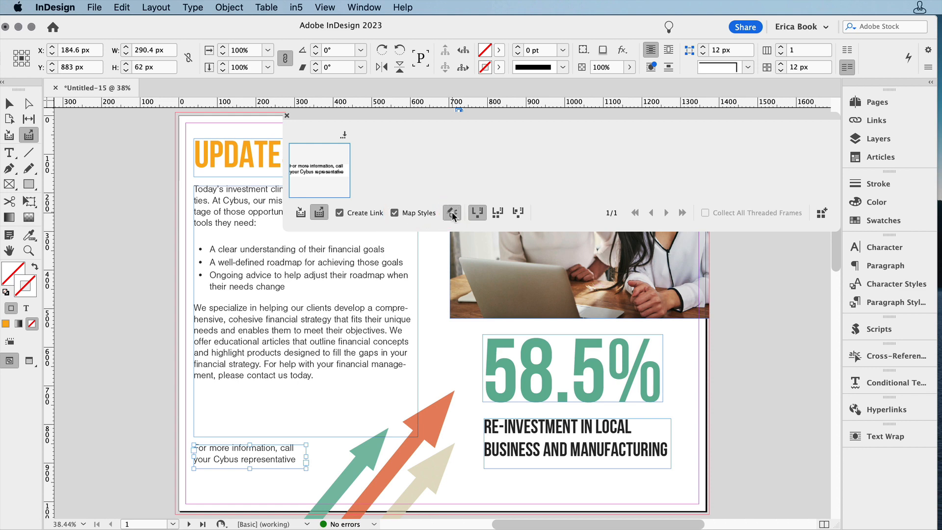
pyautogui.click(452, 212)
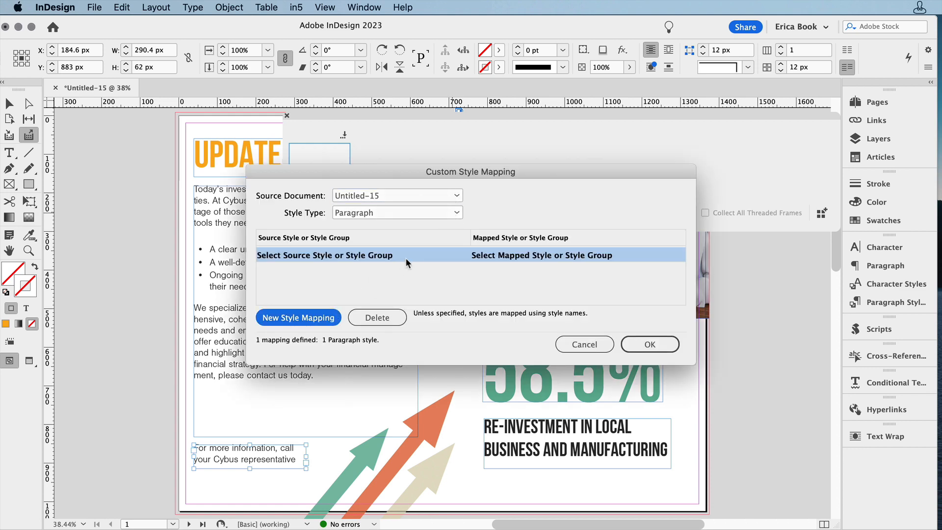
# Map Wide – iPad PRO Body Text style to Tall – iPad PRO Body Text and confirm
pyautogui.click(462, 255)
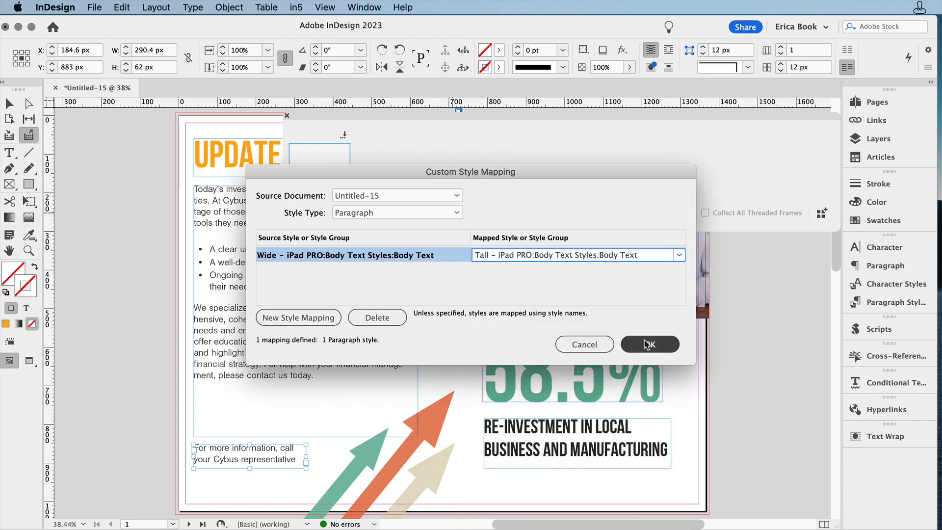
pyautogui.click(650, 344)
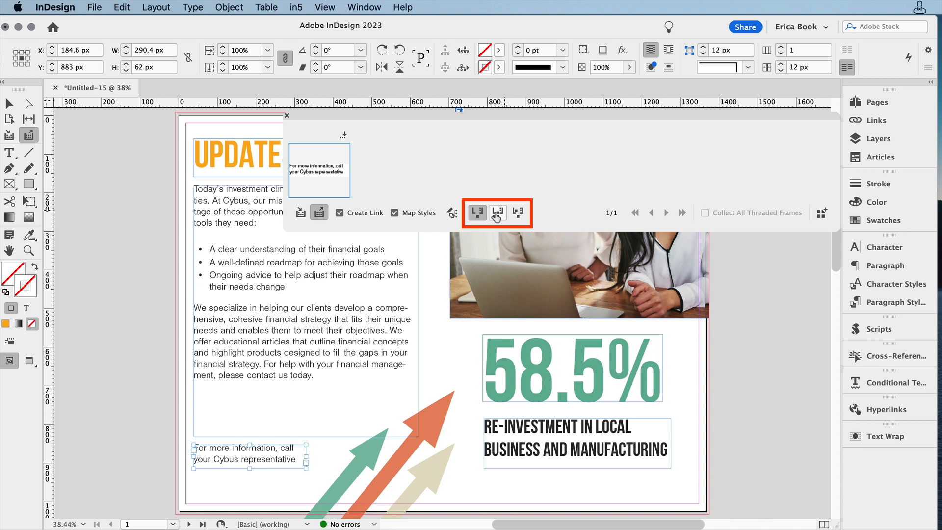
pyautogui.moveTo(518, 212)
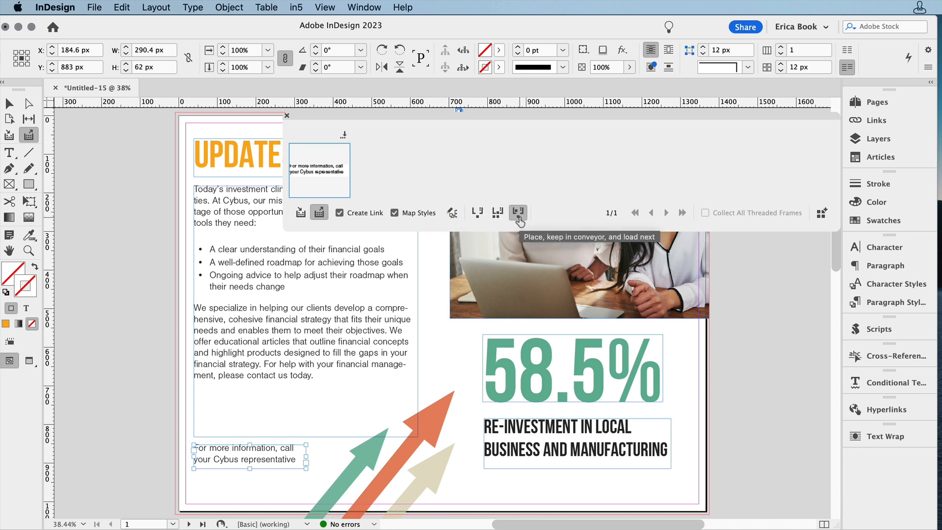
# Set the conveyor to 'Place, keep in conveyor, and load next' for the contact note
pyautogui.click(519, 212)
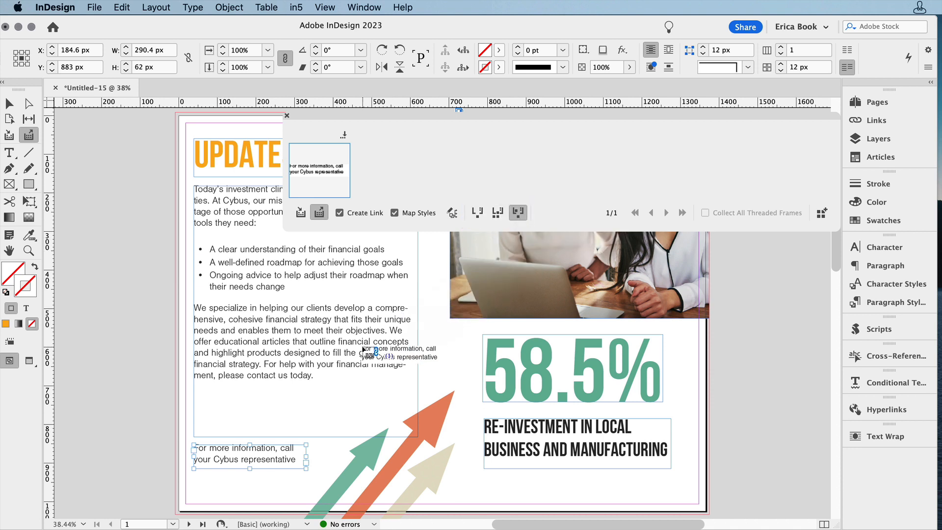